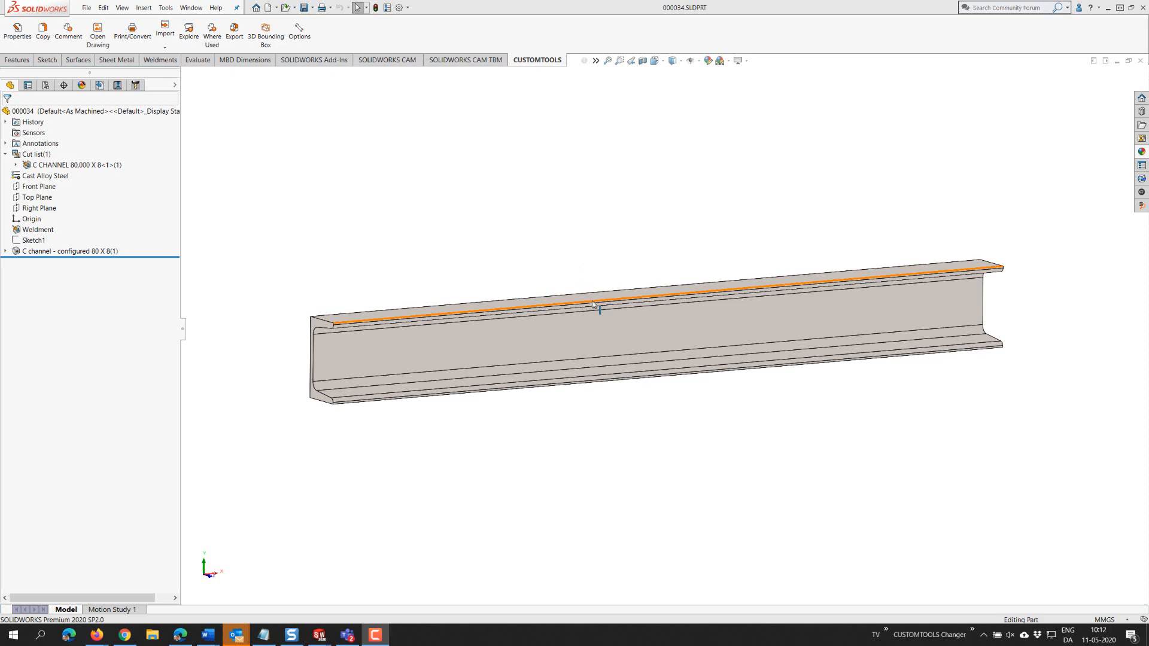
# Step: Close the Key Bracket custom properties and switch to the 3_Euro assembly window
pyautogui.click(593, 306)
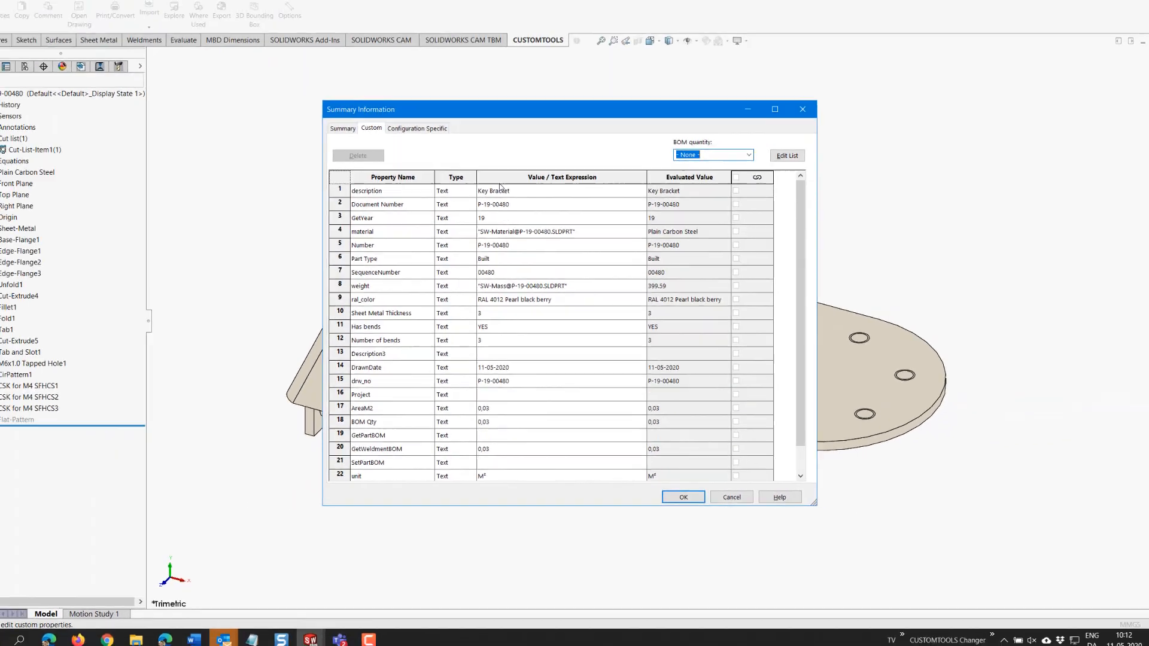
pyautogui.click(681, 497)
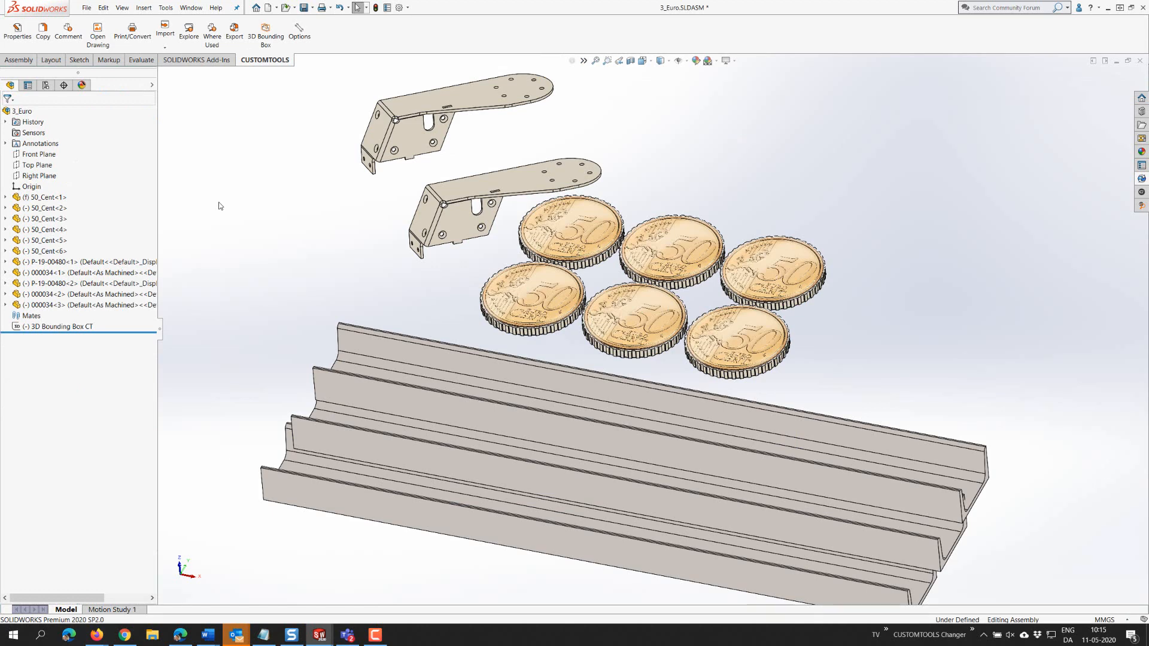
pyautogui.click(234, 32)
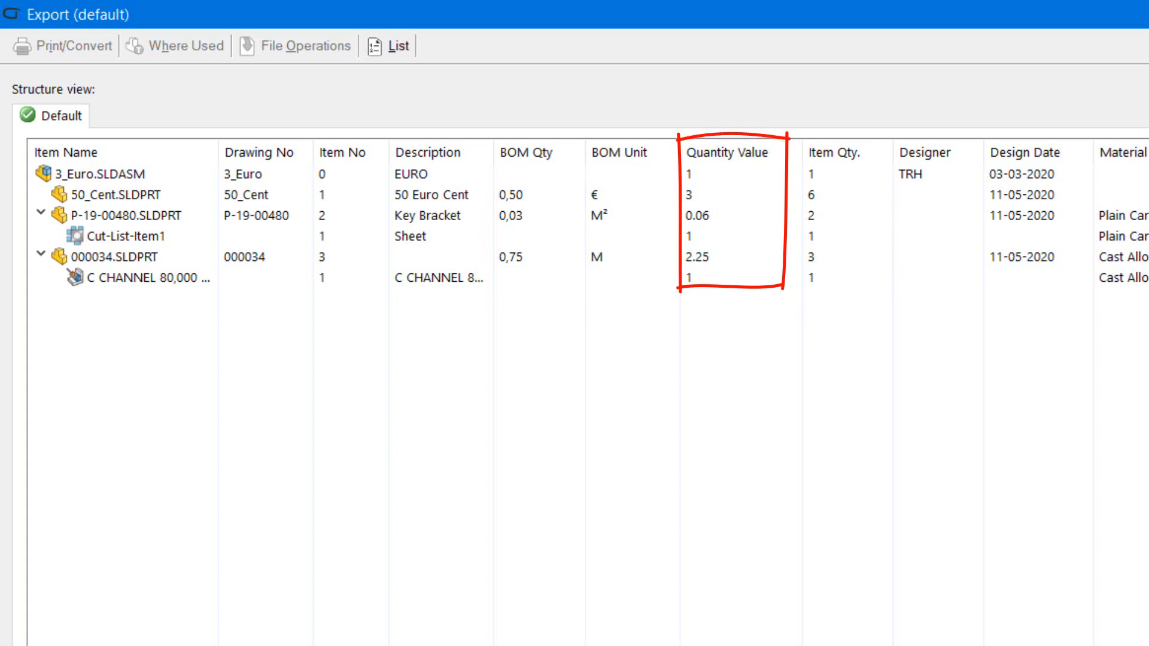
# Step: Check the Quantity Value column and export the 3_Euro list as an Excel report
pyautogui.hscroll(3)
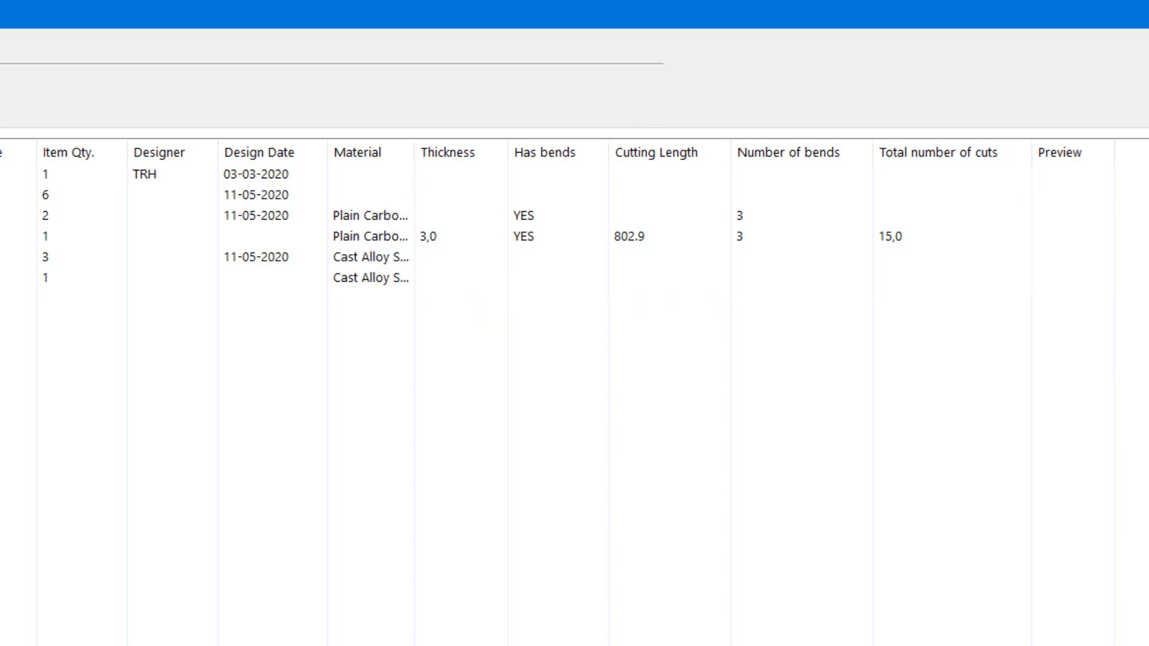
pyautogui.click(1083, 594)
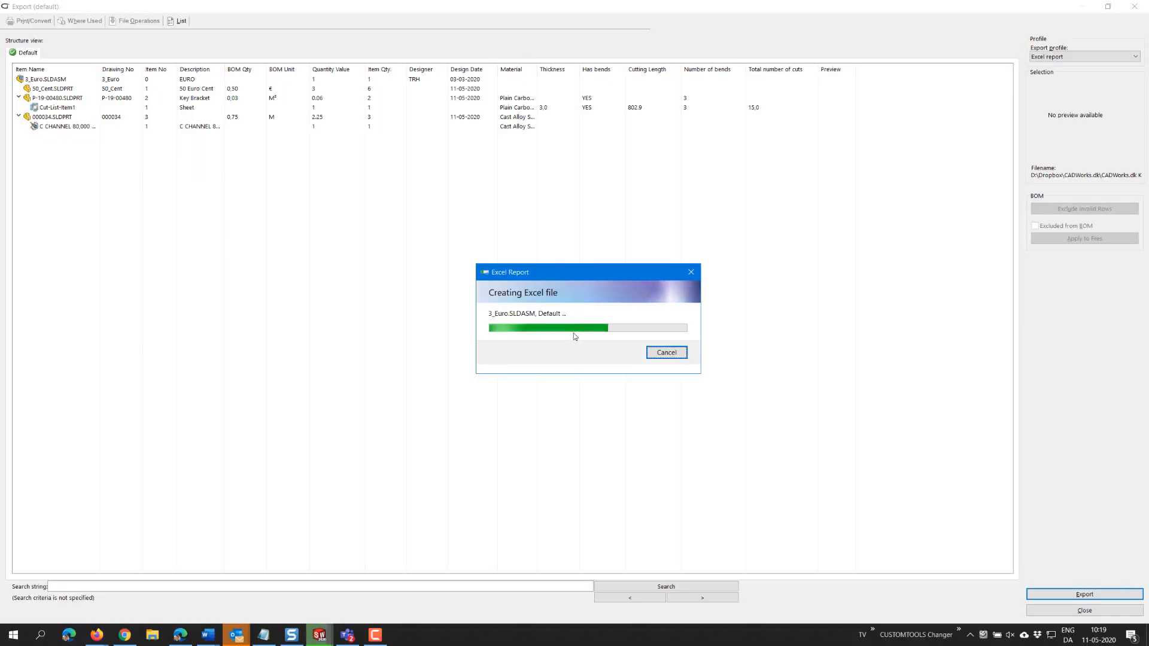